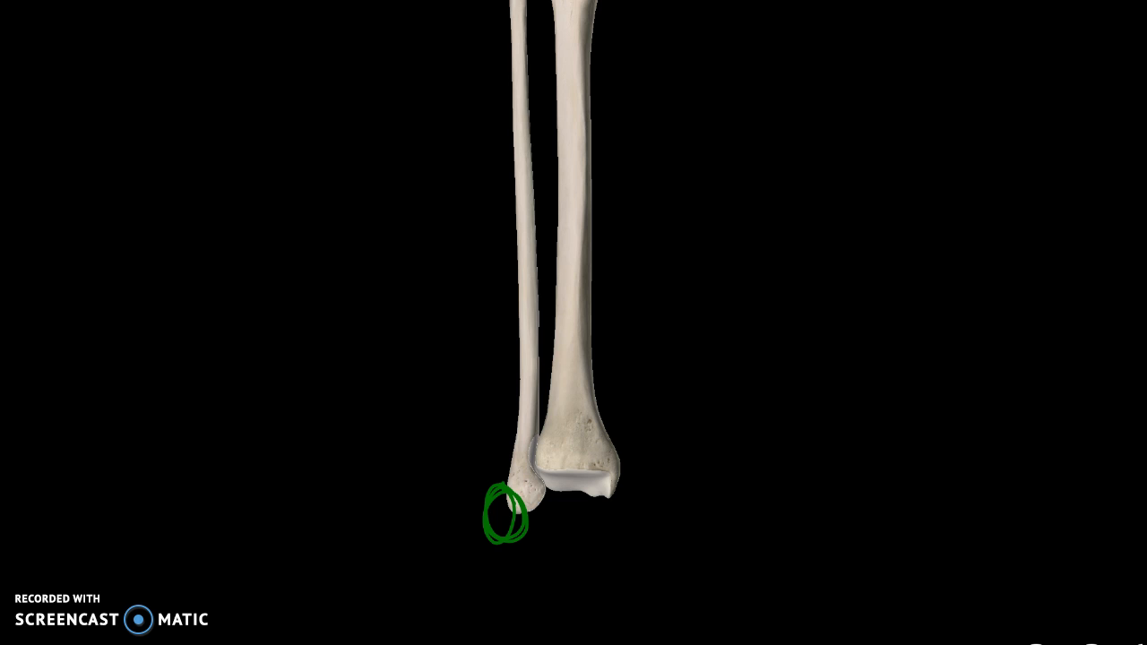
Step: Mark the lateral malleolus at the fibula's lower tip with a green circle
{"action": "left_click", "coordinate": [501, 502]}
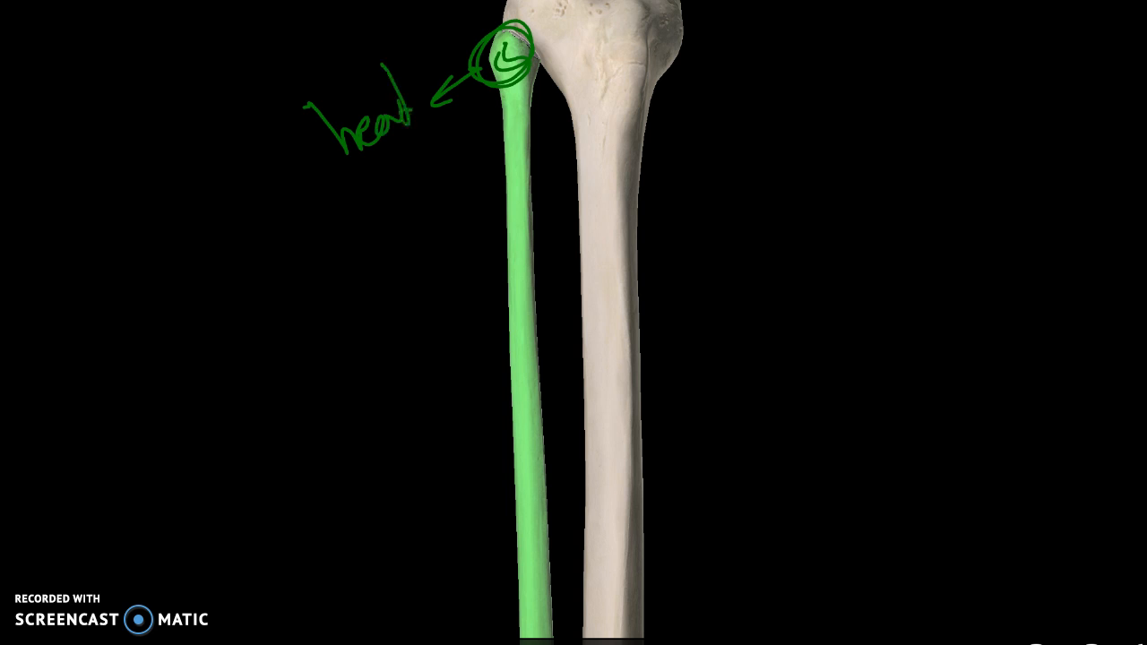
Step: Circle the fibula neck, add its arrow and label, and draw an arrow to the shaft
{"action": "left_click_drag", "start_coordinate": [502, 80], "coordinate": [516, 116]}
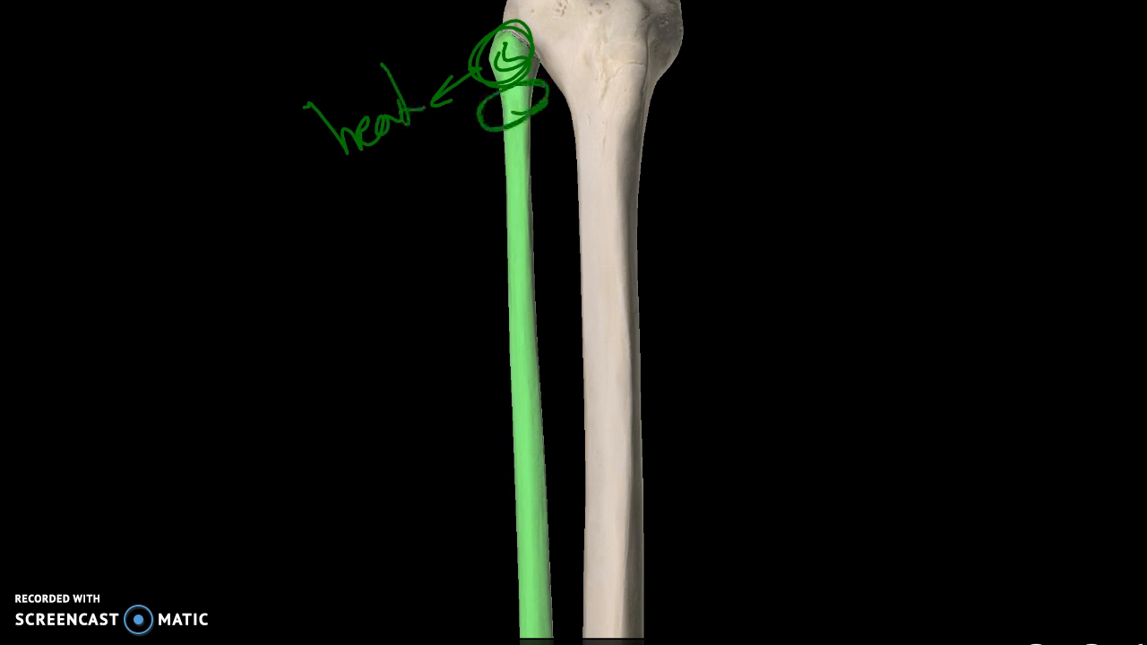
{"action": "left_click_drag", "start_coordinate": [501, 108], "coordinate": [434, 175]}
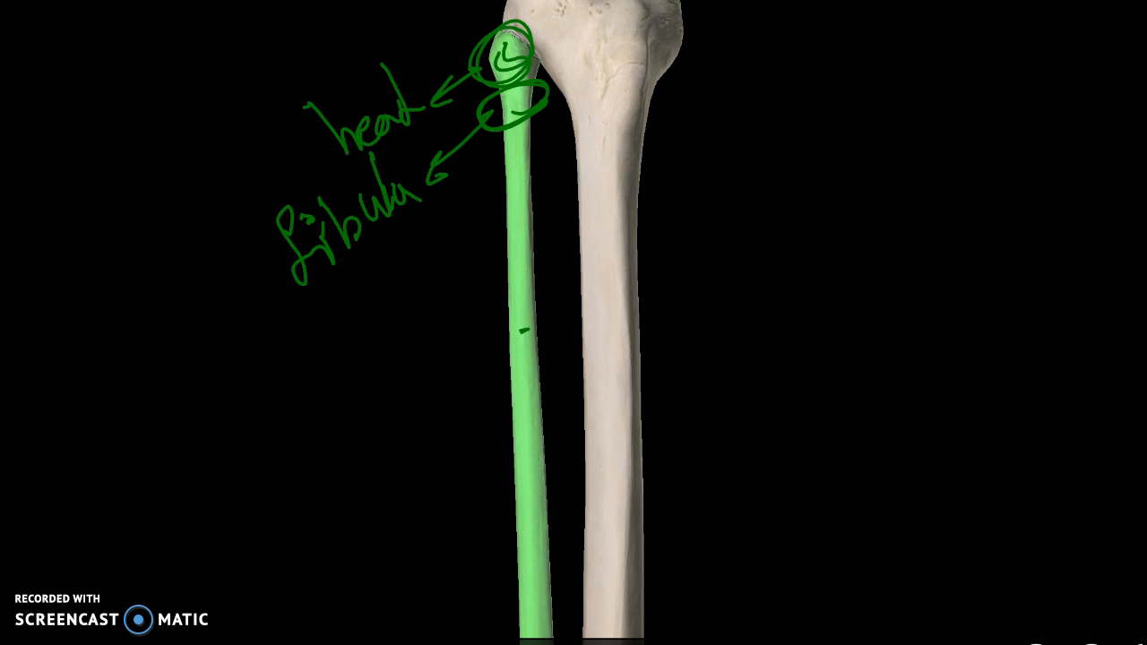
{"action": "left_click_drag", "start_coordinate": [520, 337], "coordinate": [439, 385]}
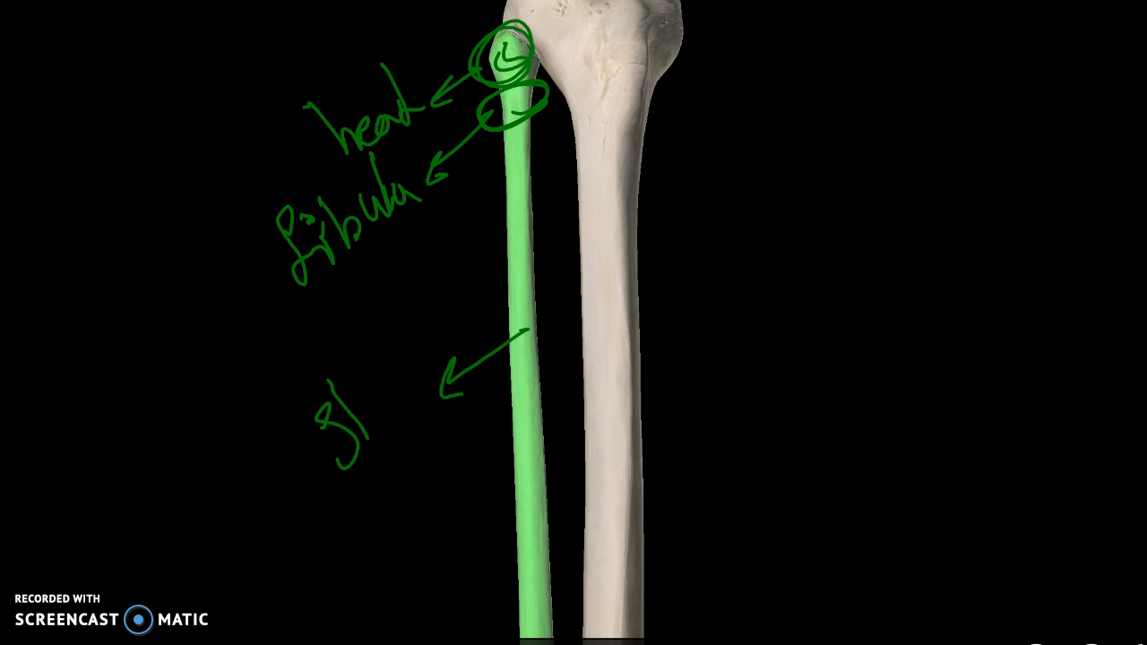